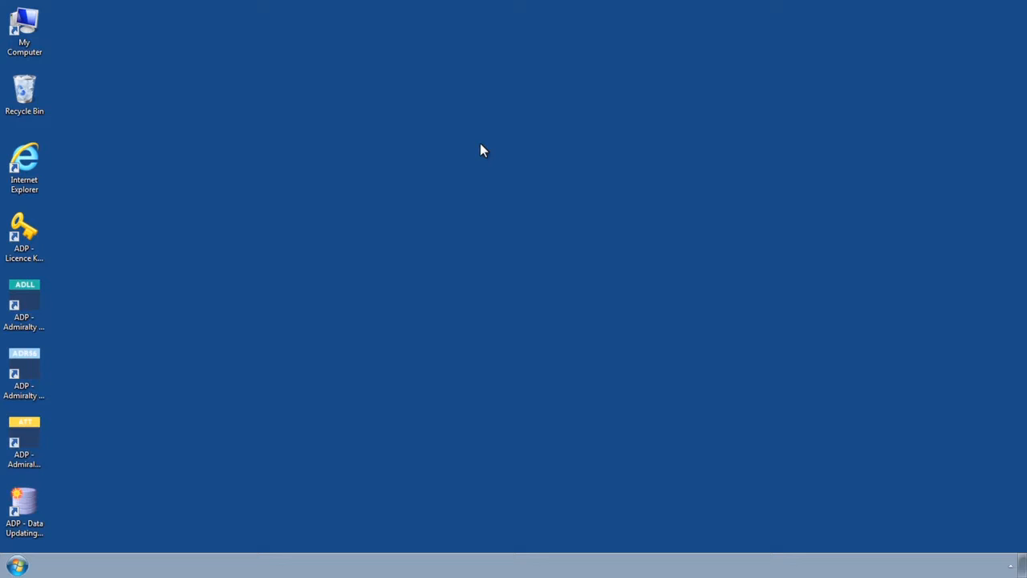
- Launch the ADP Data Updating Wizard from its desktop shortcut
double_click(24, 518)
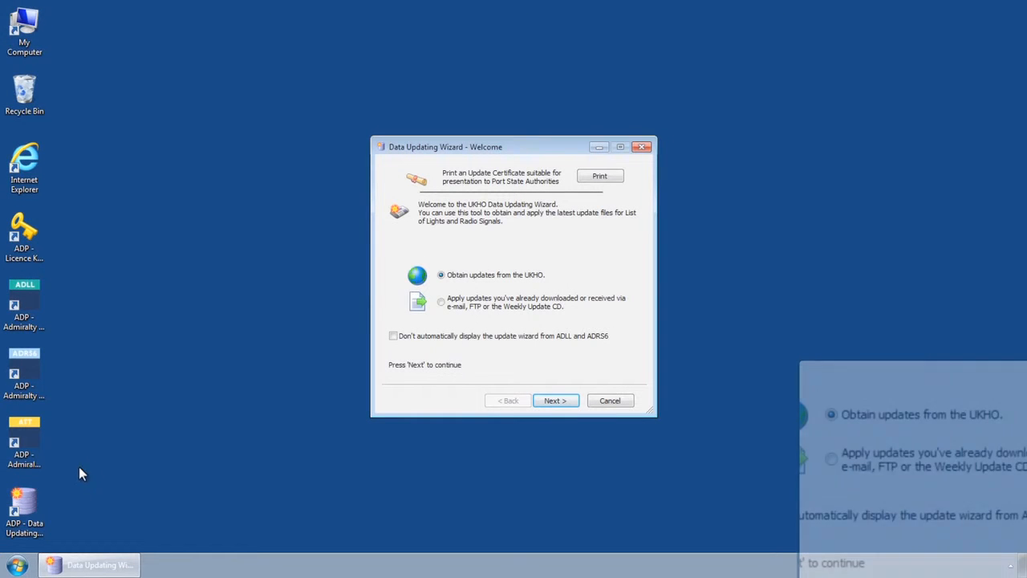
mouse_move(533, 286)
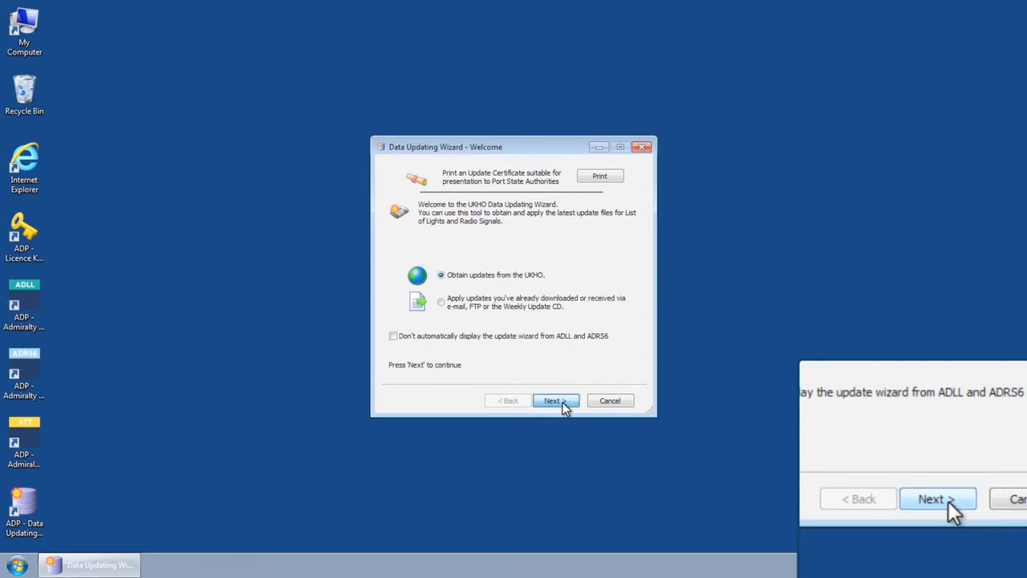
- Continue past the welcome page with 'Obtain updates from the UKHO' selected
click(556, 400)
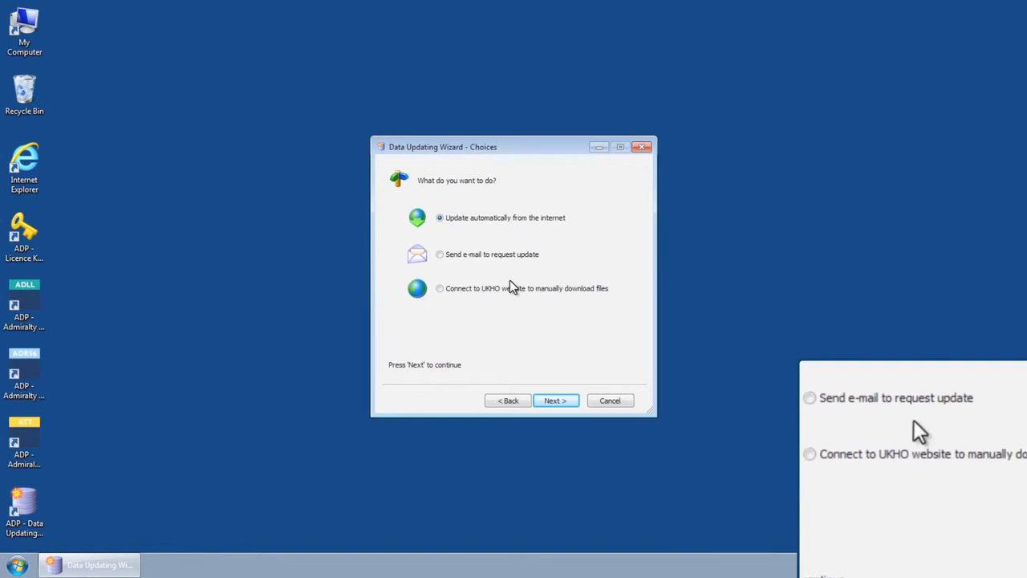
- Continue with 'Update automatically from the internet' selected to reach the Areas page
click(555, 400)
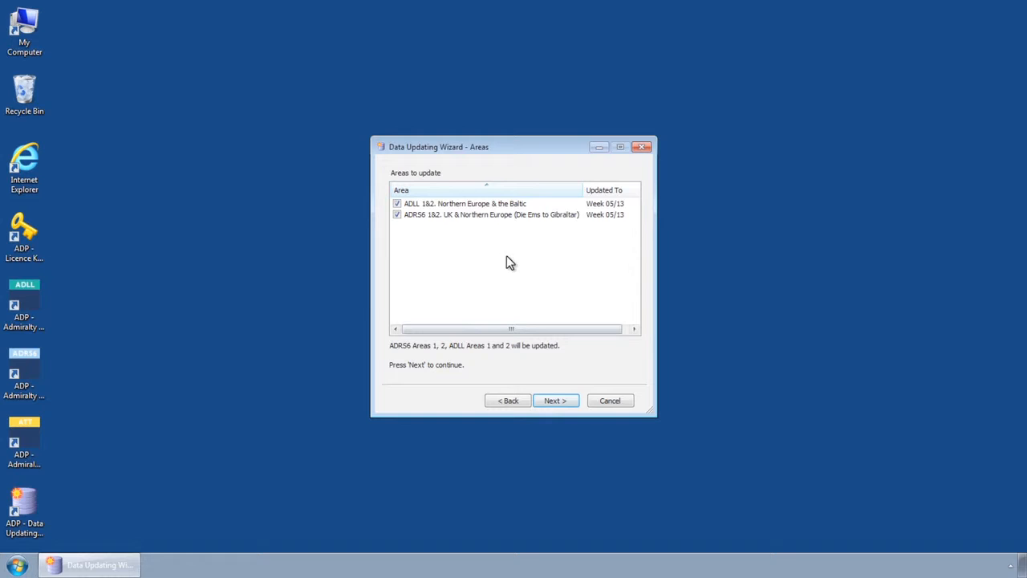
mouse_move(499, 233)
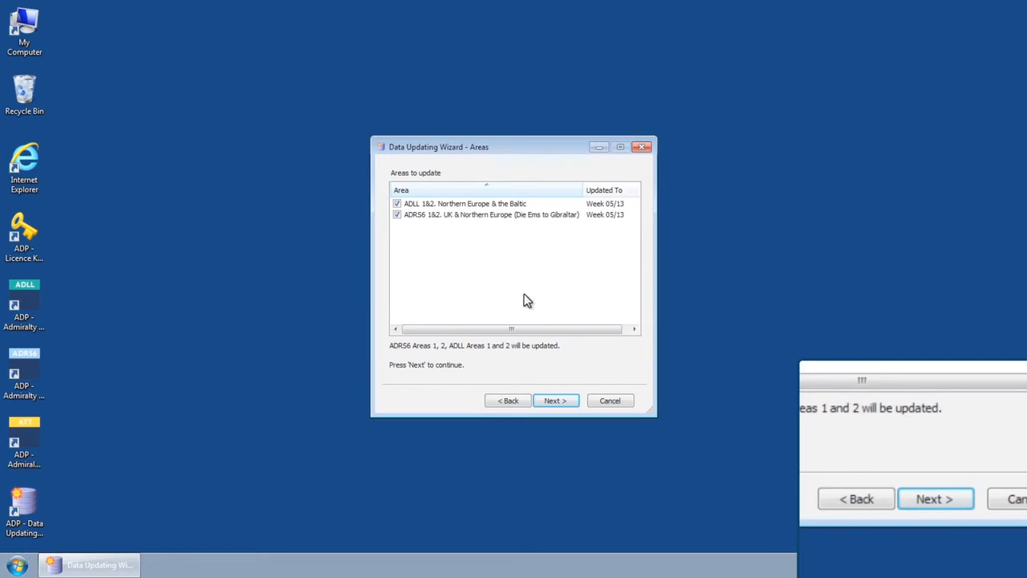
- Install the Week 40/13 updates for ADLL and ADRS6 Areas 1 & 2, then finish
click(555, 401)
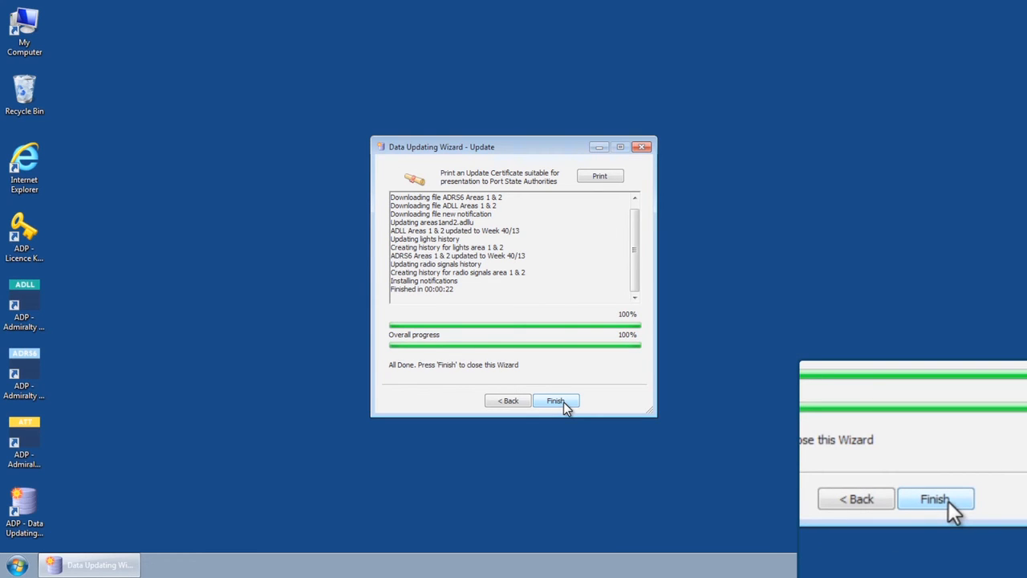
click(556, 399)
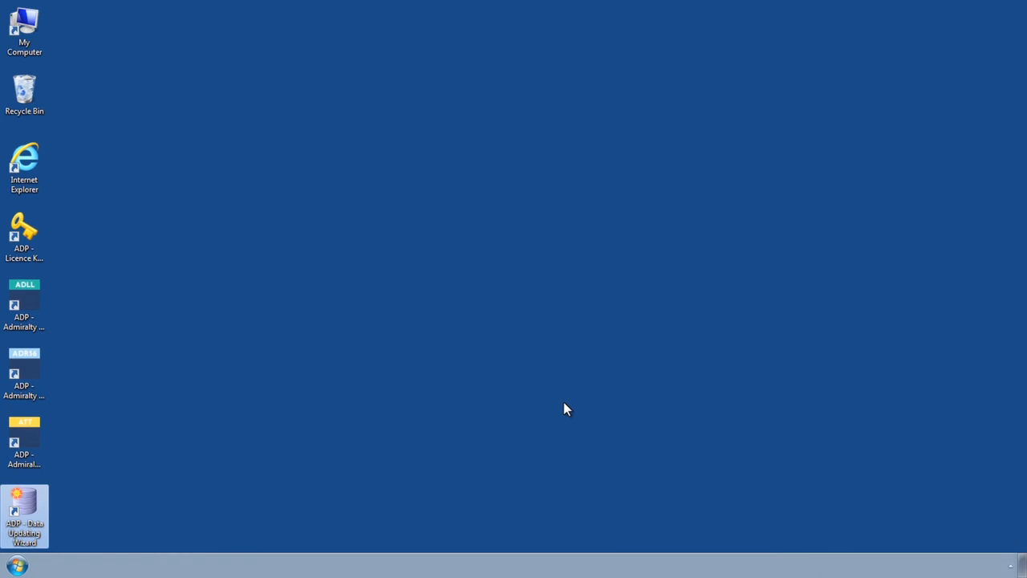